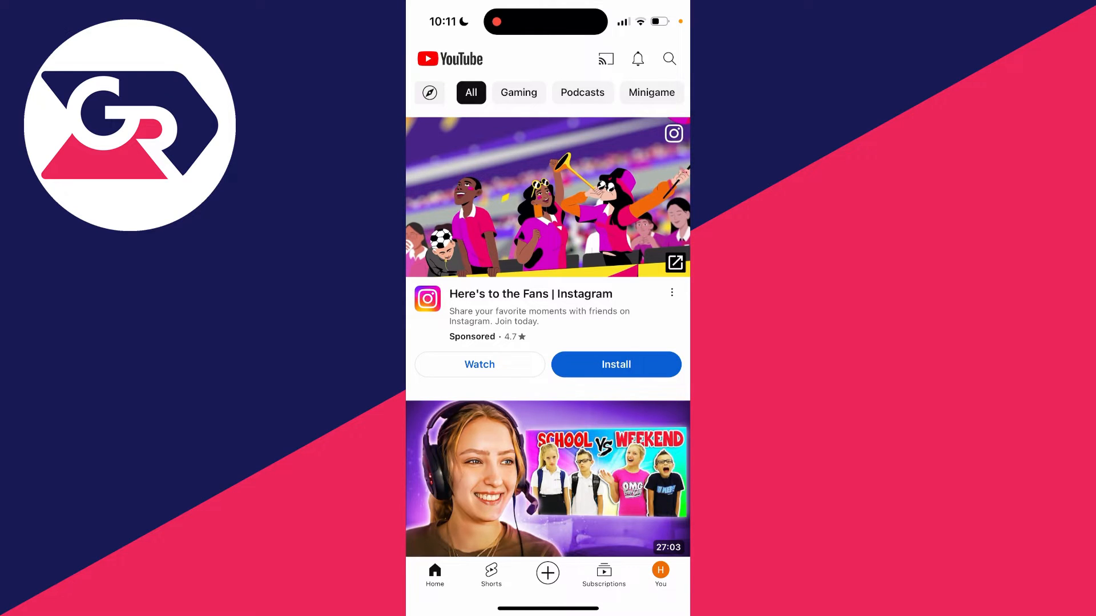
Step: Go to the You profile and scroll down to your channel's Shorts and videos
left_click(659, 573)
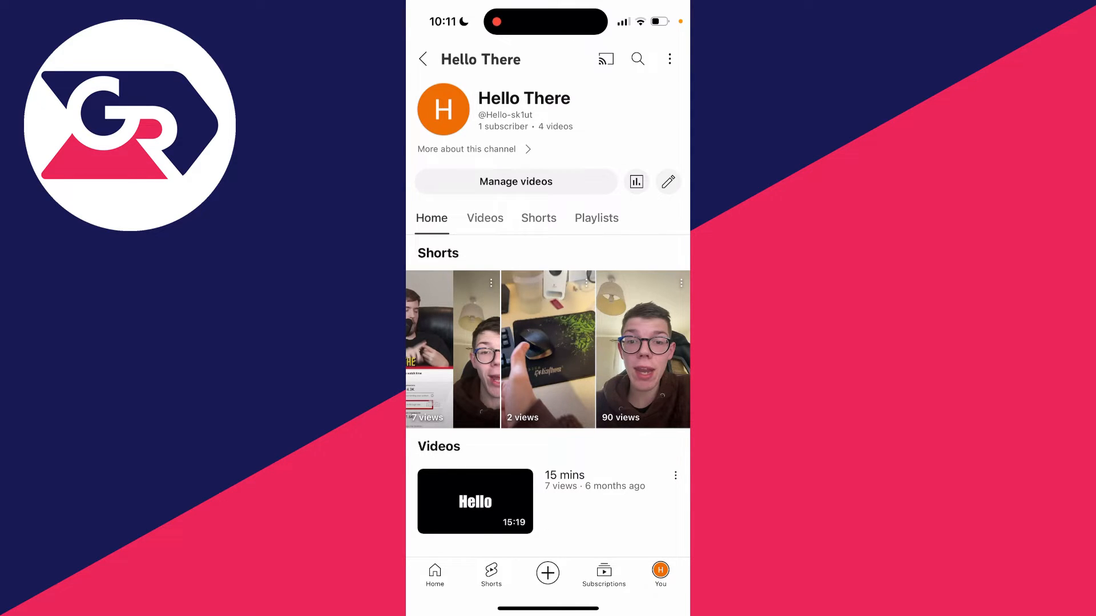
scroll("down", 3)
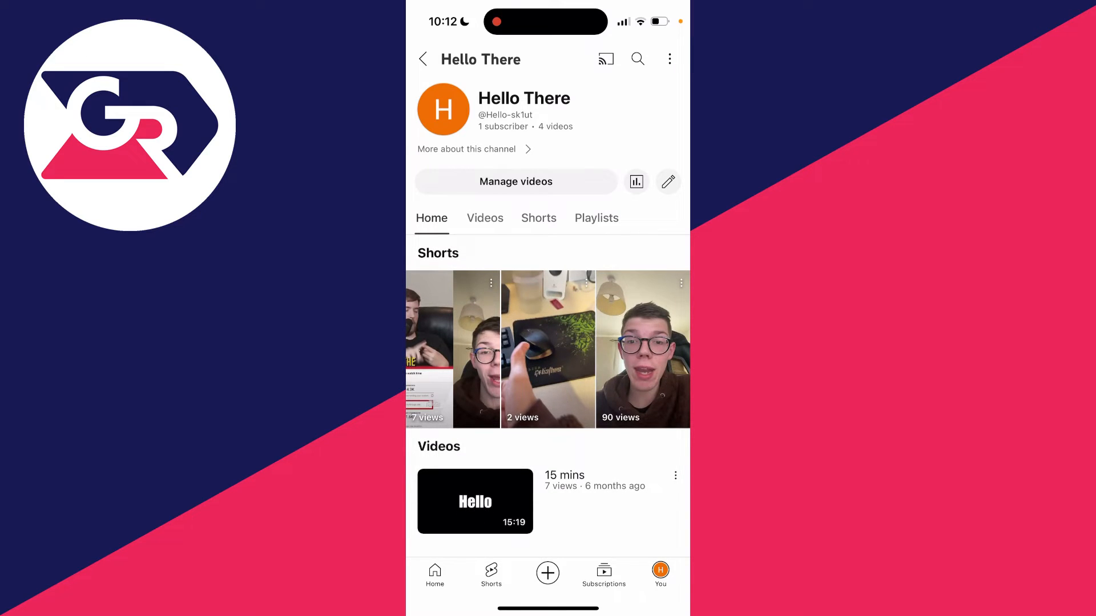
Step: Open Manage videos to see the three Shorts and the 15 mins video
left_click(516, 181)
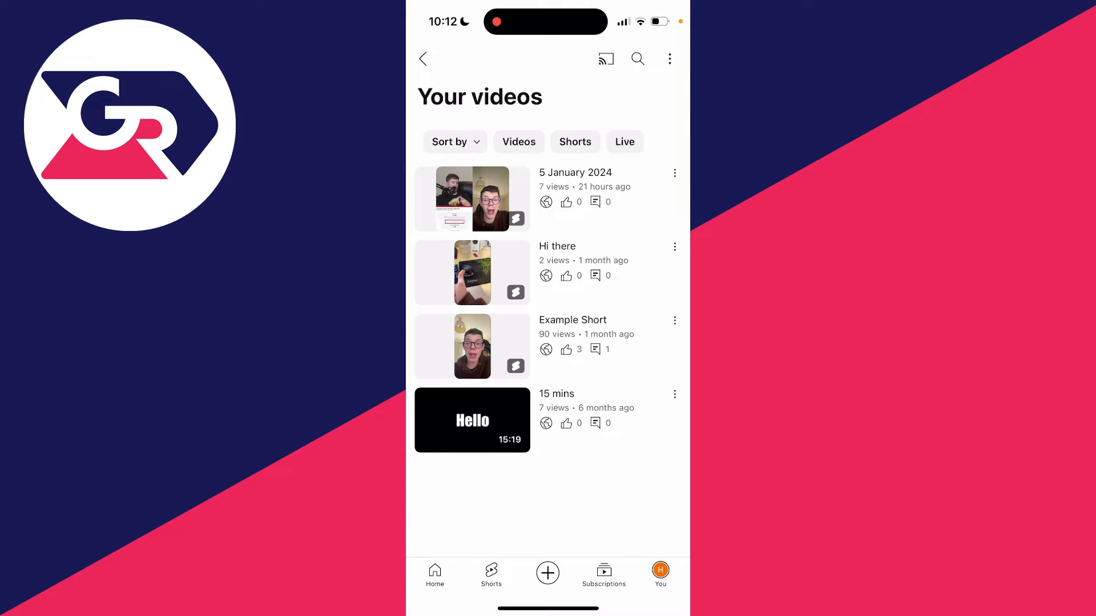
Step: Delete the '15 mins' video via its options menu and confirm the deletion
left_click(674, 394)
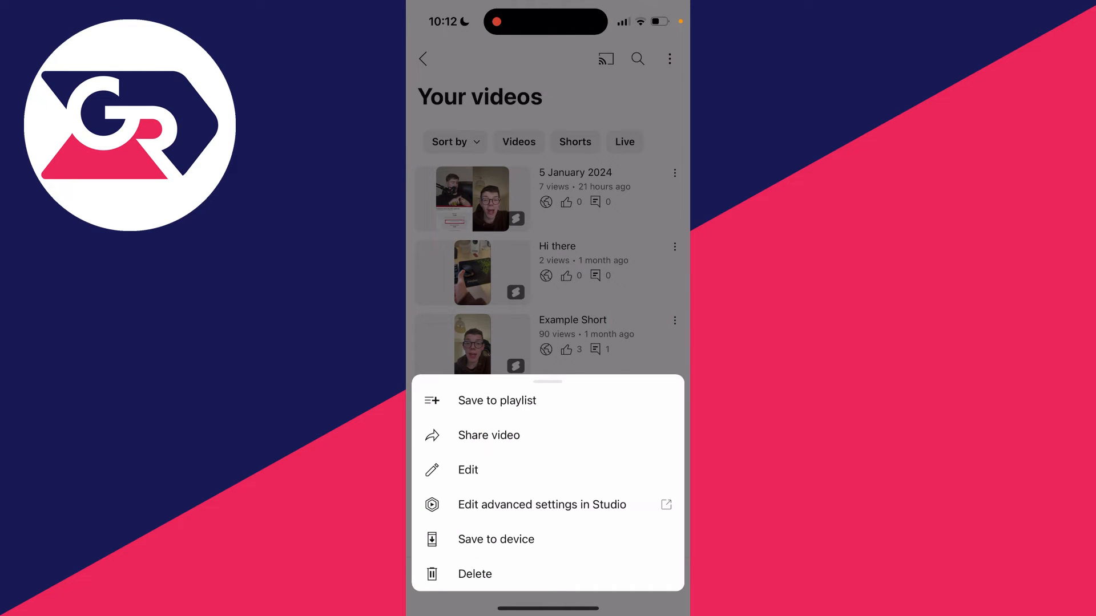
left_click(474, 574)
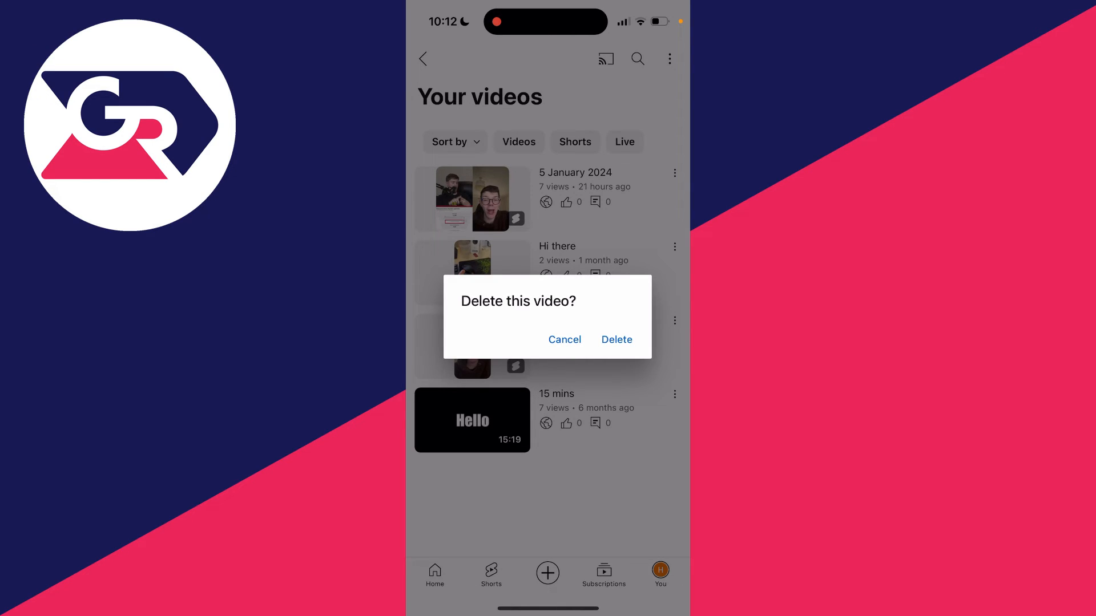
left_click(617, 340)
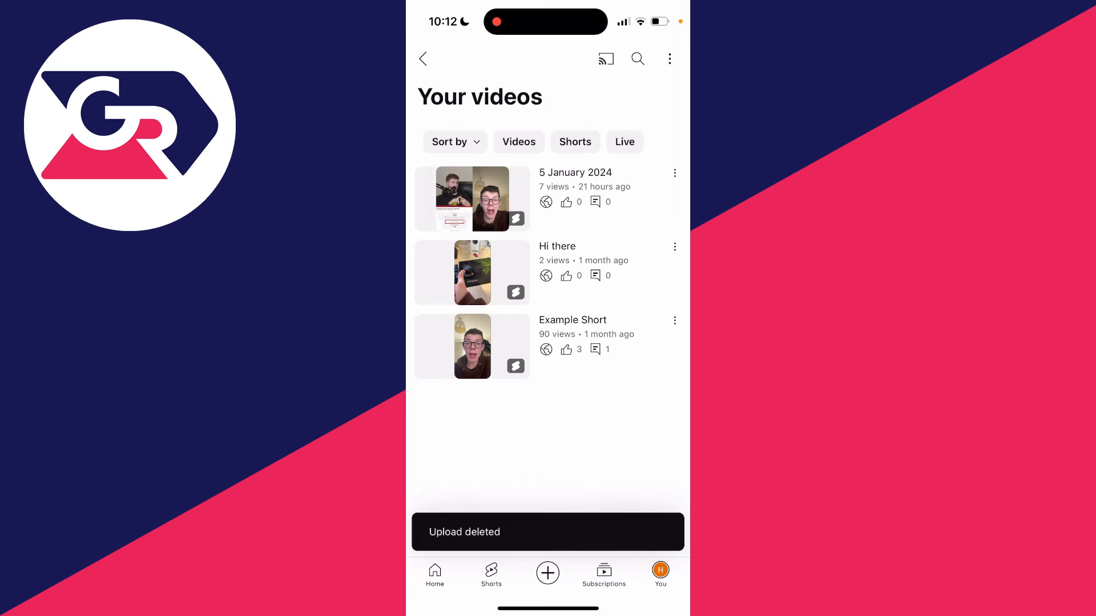